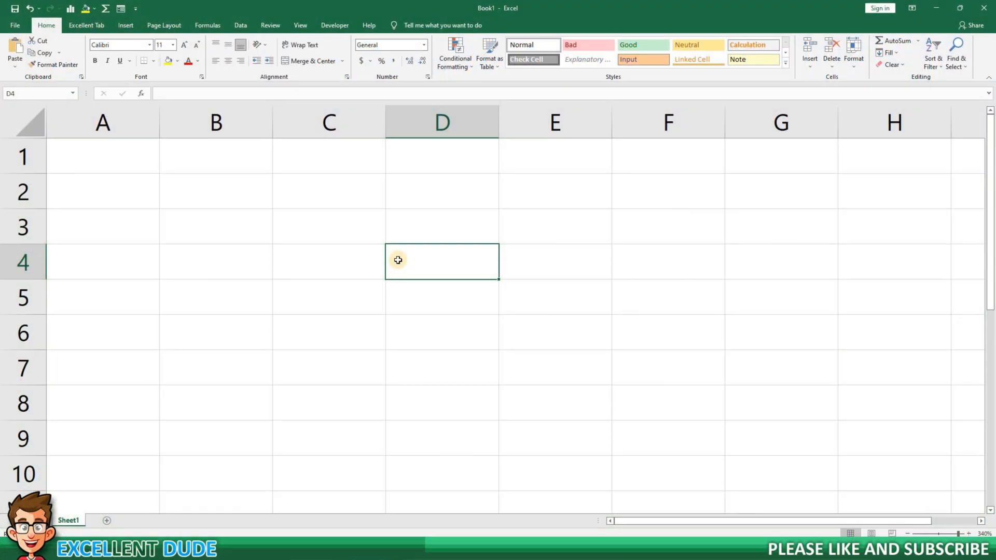
mouse_move(411, 263)
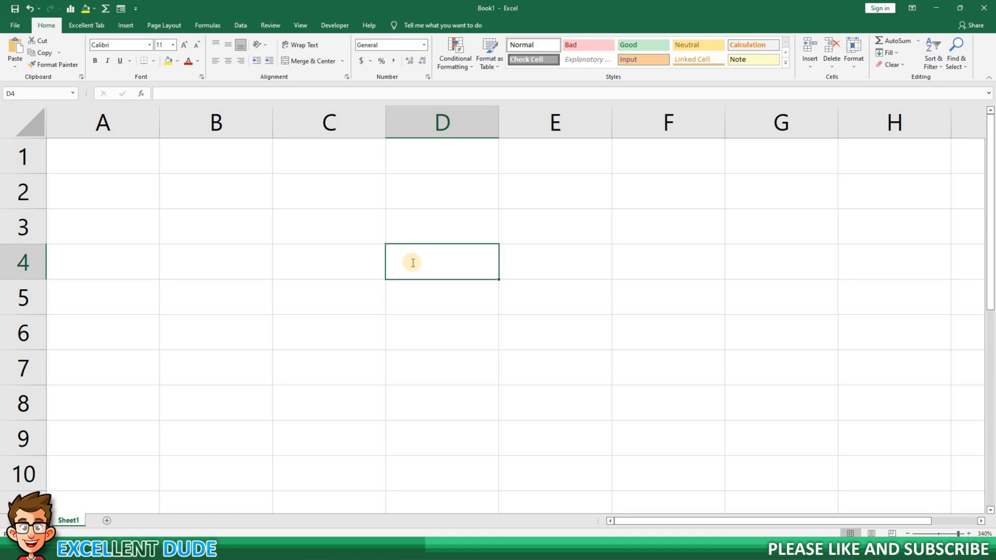
Enter the text cm2 into cell D4.
type("cm2")
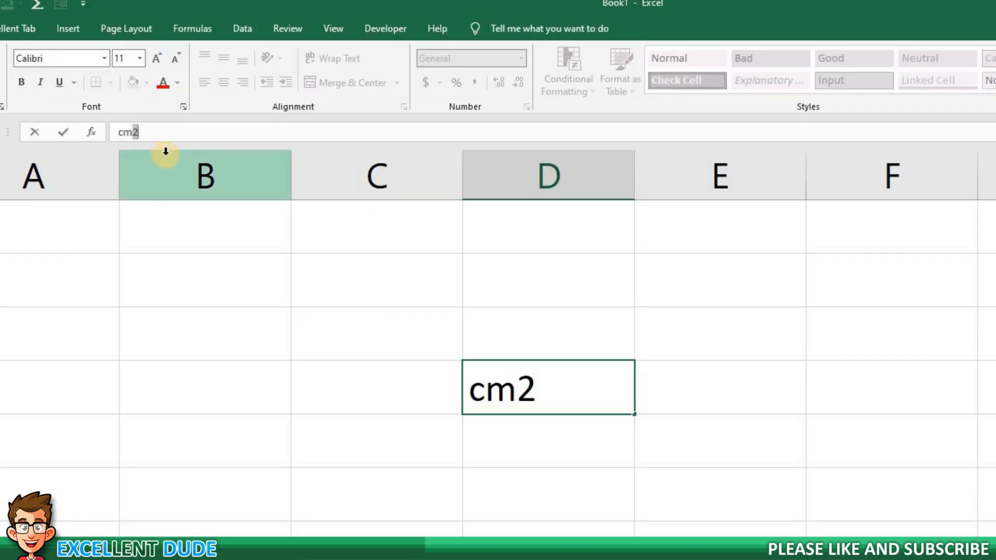
mouse_move(184, 113)
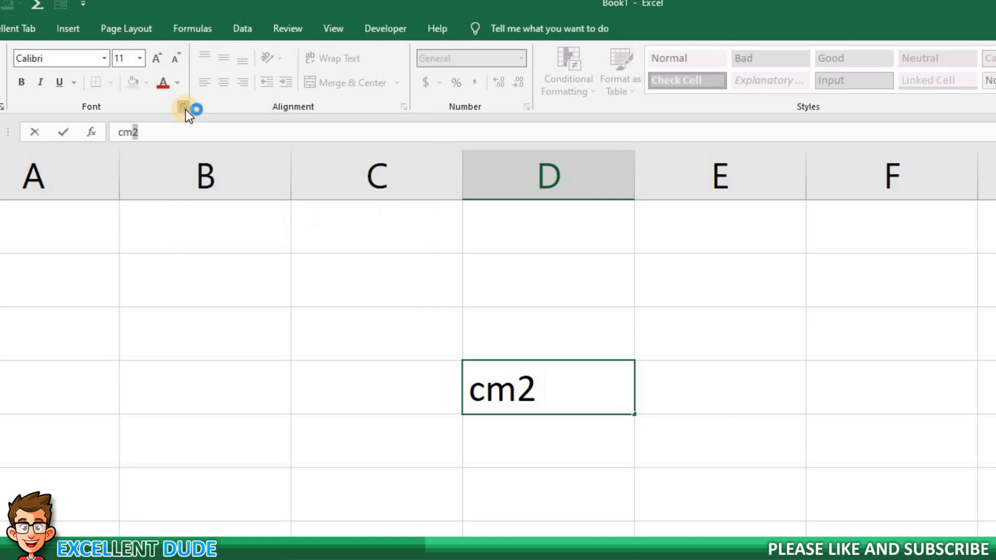
Apply Superscript to the trailing 2 in D4 via the Font dialog, then check it.
left_click(184, 106)
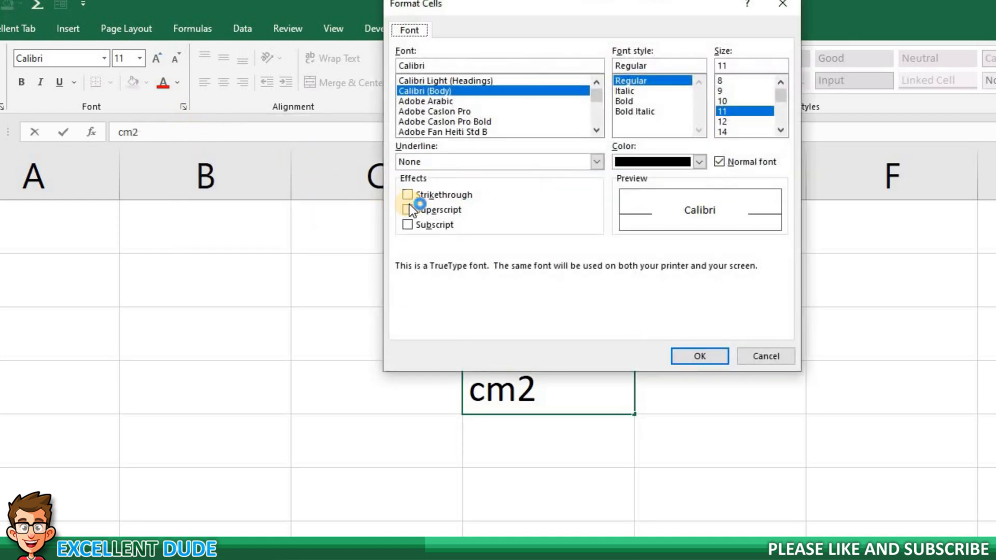
mouse_move(424, 204)
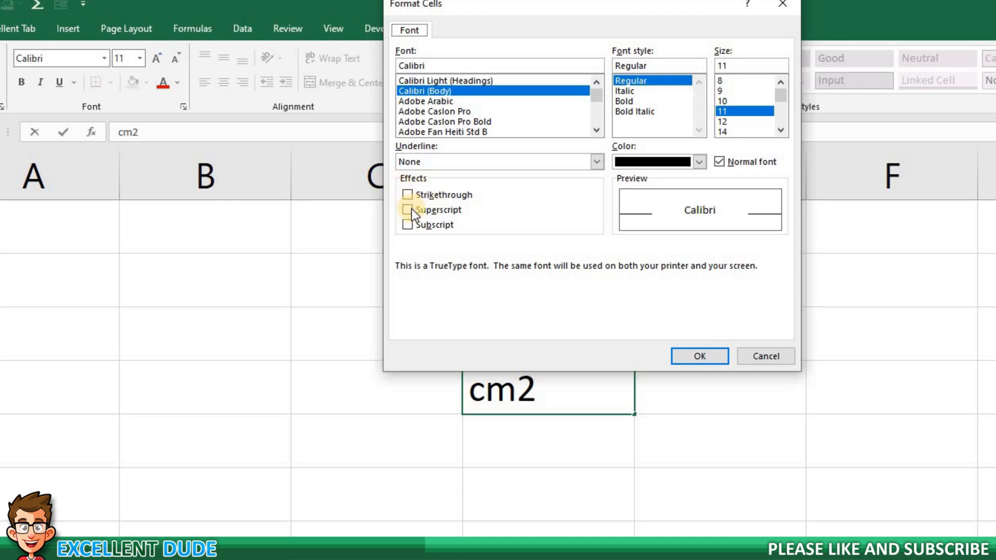
left_click(407, 209)
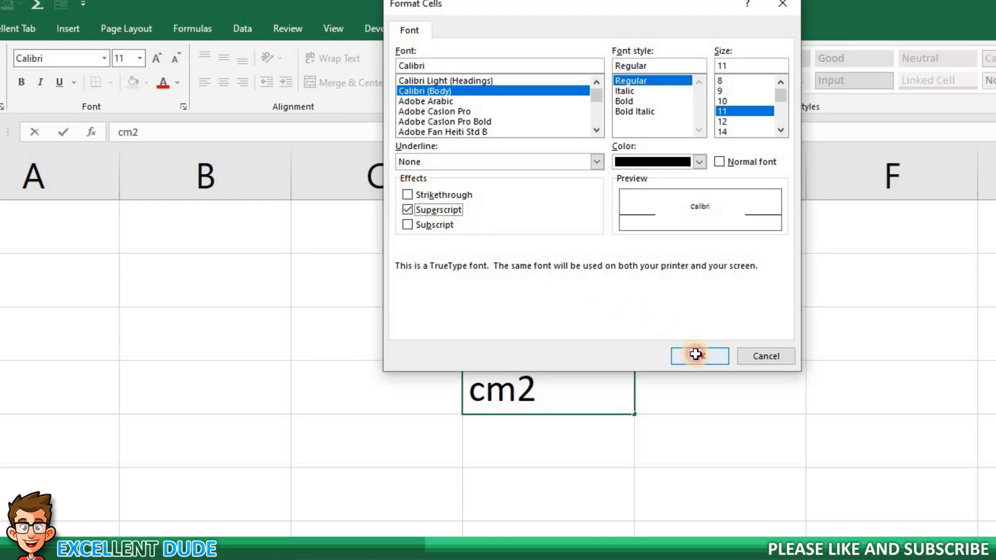
left_click(699, 356)
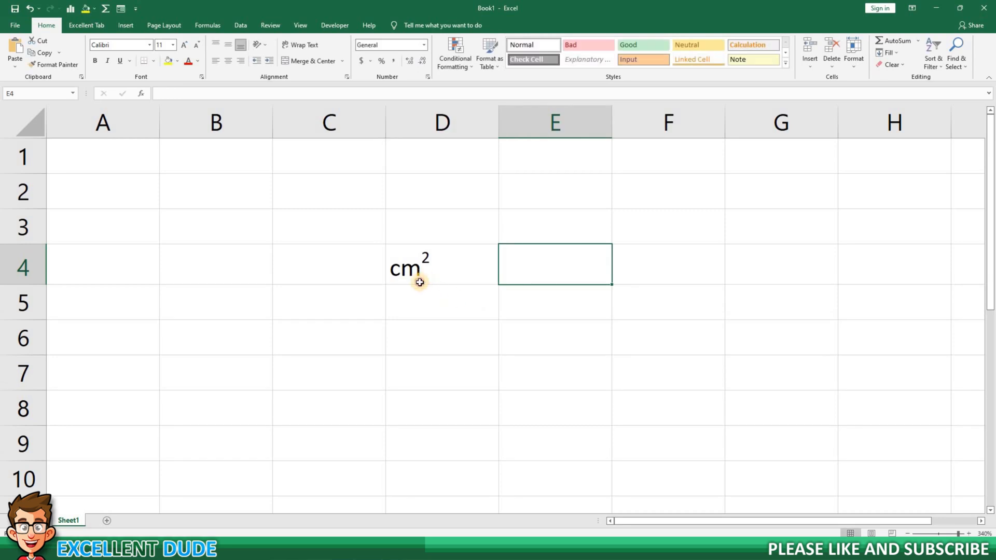
left_click(441, 265)
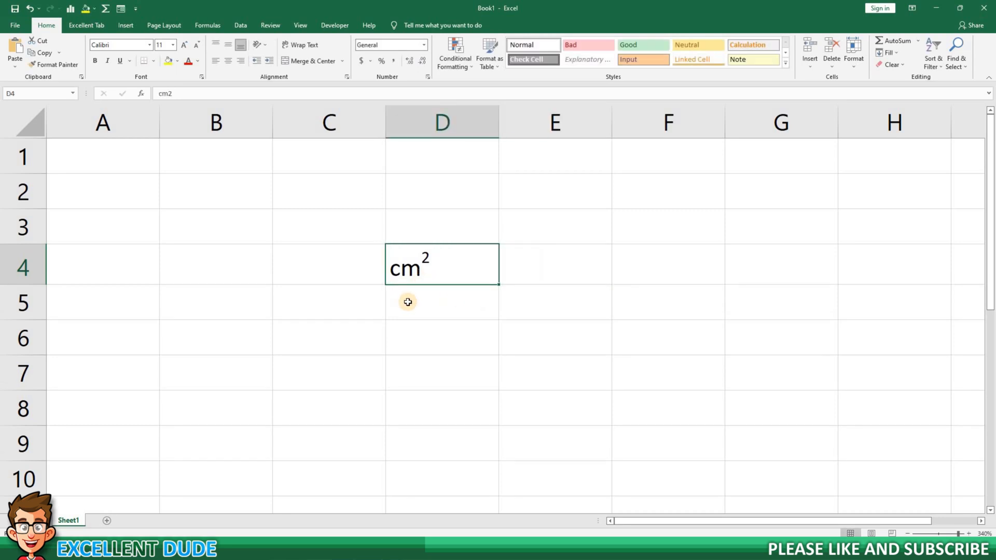
left_click(411, 302)
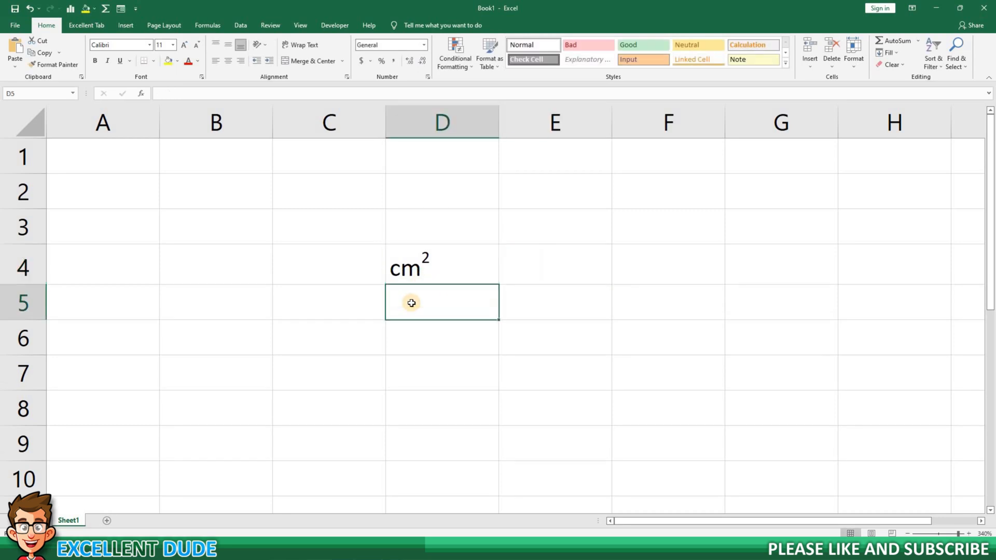
left_click(499, 277)
type("5")
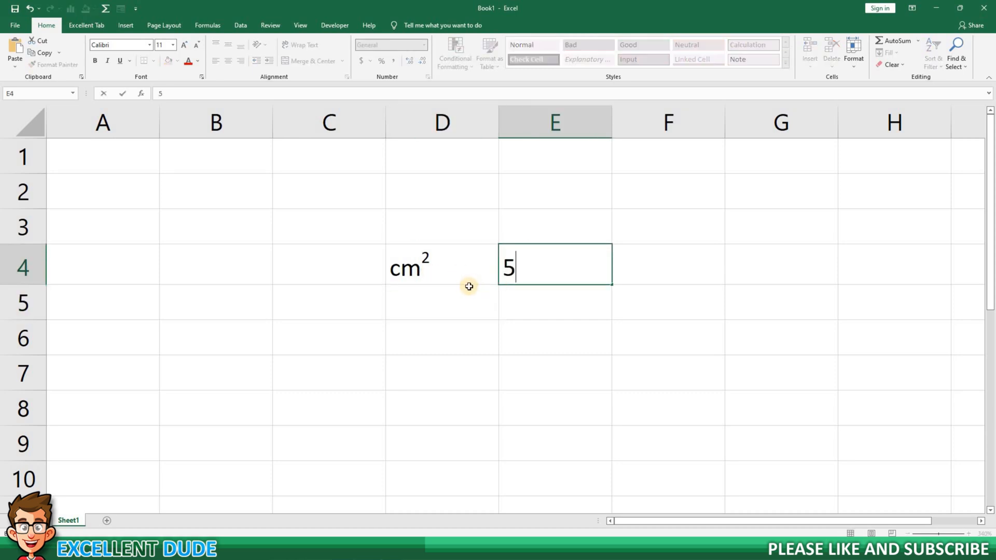
type("2")
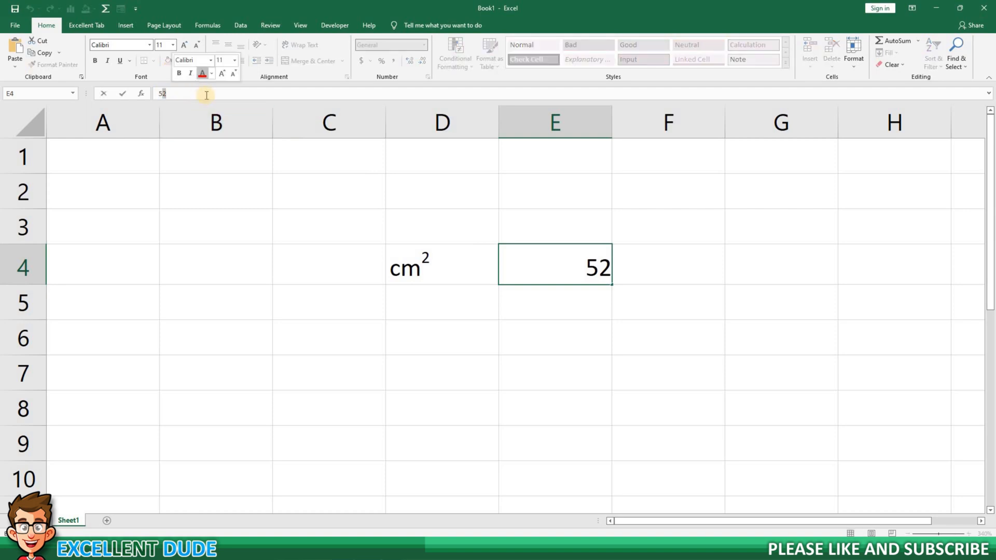
mouse_move(427, 176)
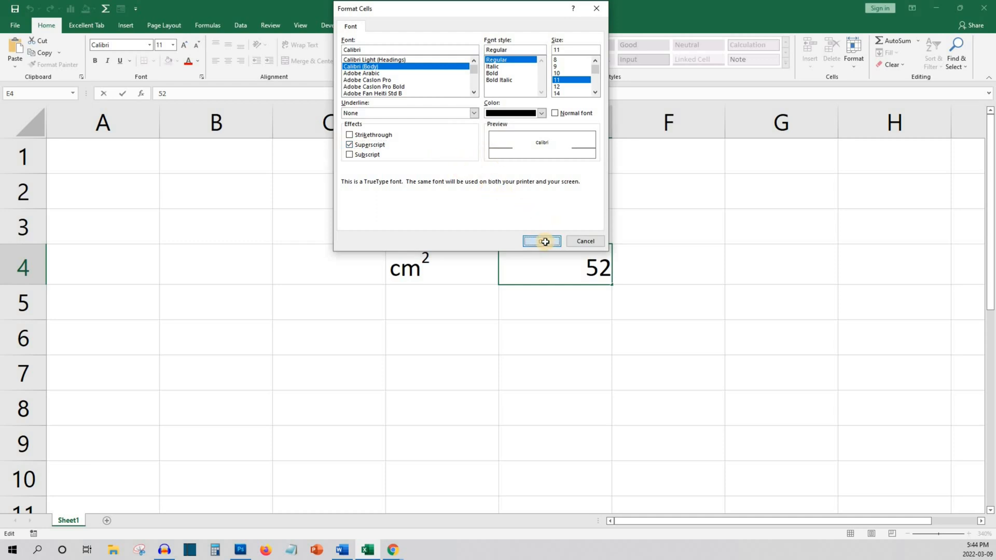
left_click(541, 241)
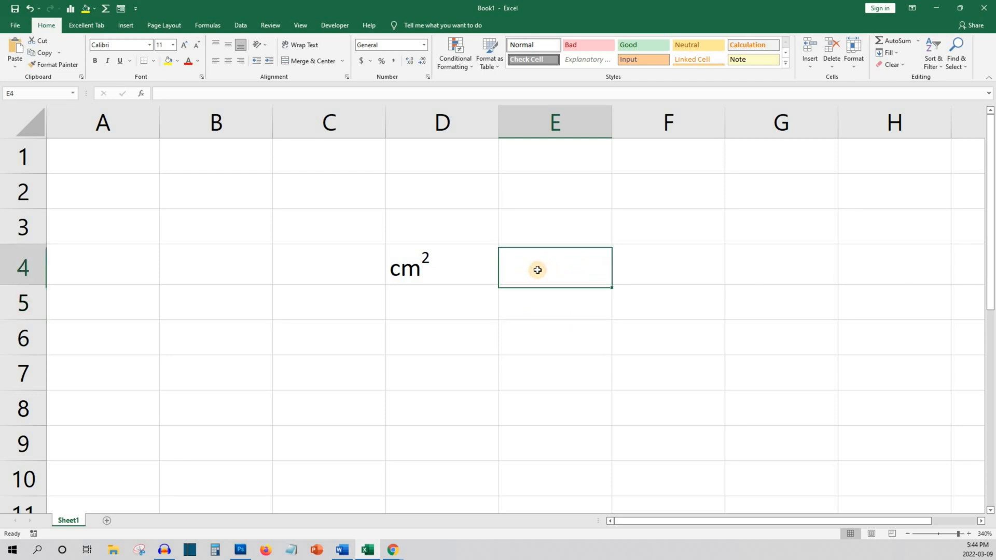
mouse_move(466, 295)
type("5")
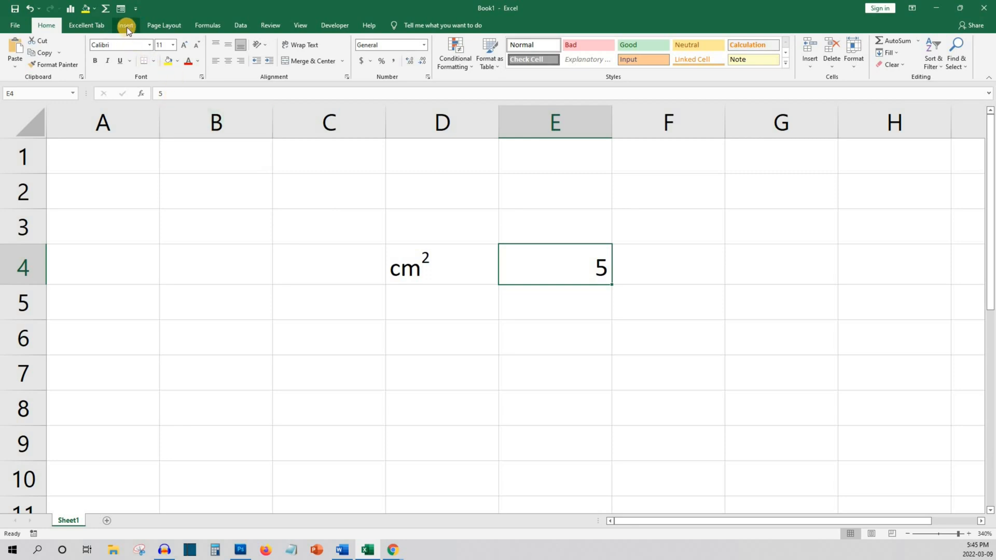
Open the Symbol dialog from the Insert tab while editing E4.
left_click(125, 25)
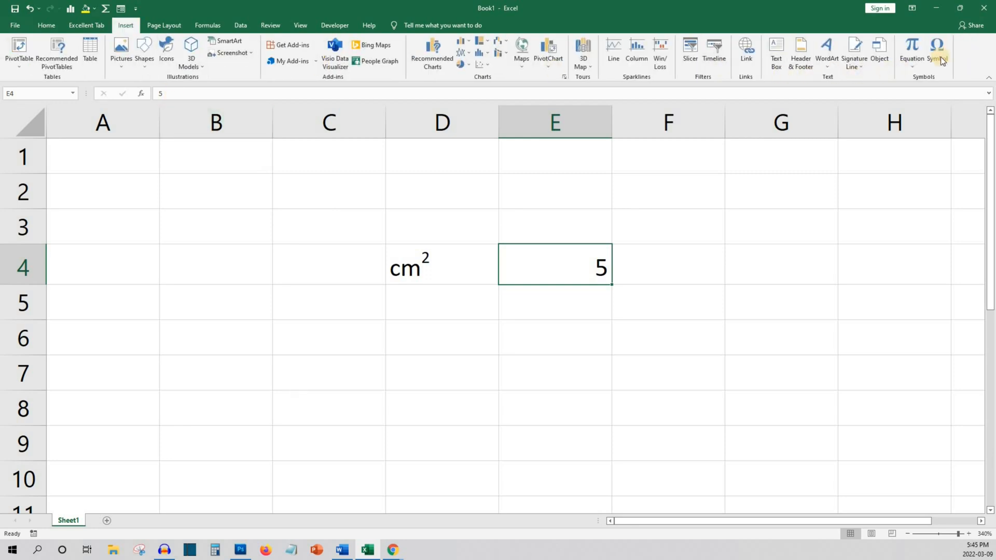
mouse_move(937, 50)
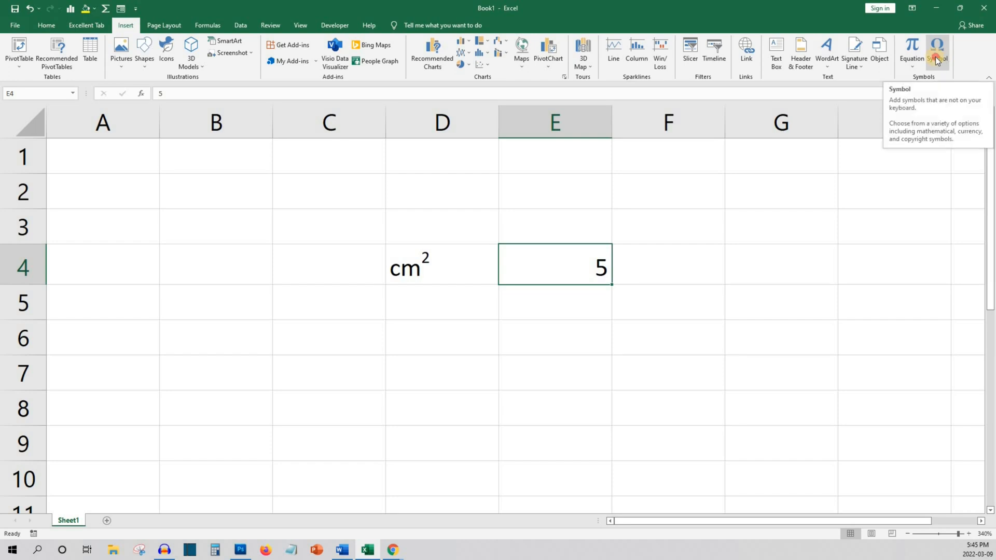
left_click(937, 52)
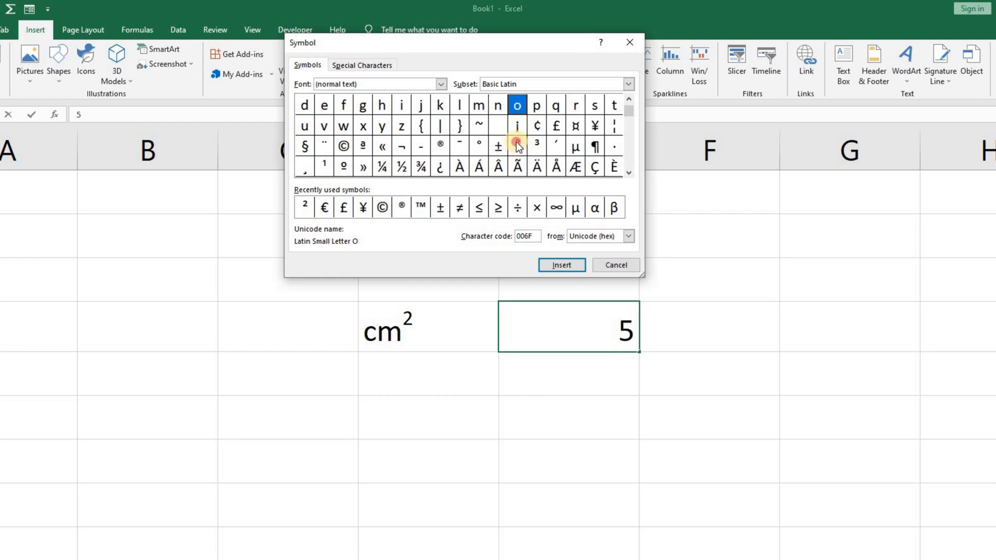
Insert Superscript Two (00B2) after the 5 in E4 and close the dialog.
left_click(518, 146)
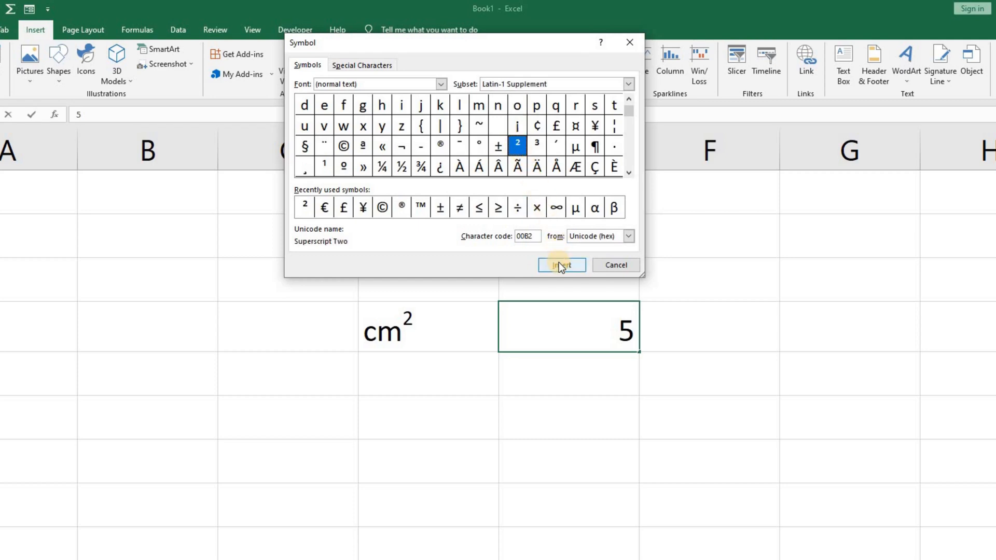
left_click(561, 265)
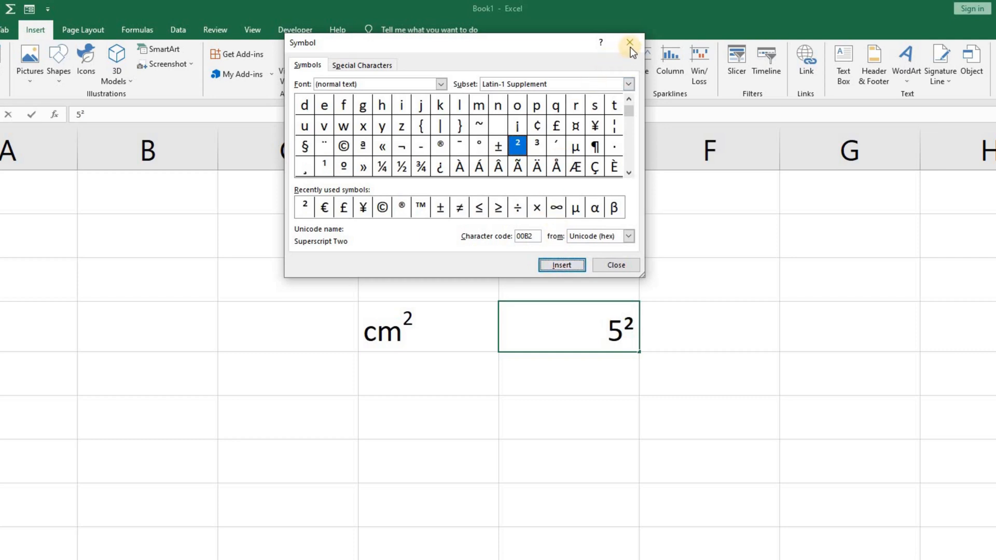
left_click(629, 43)
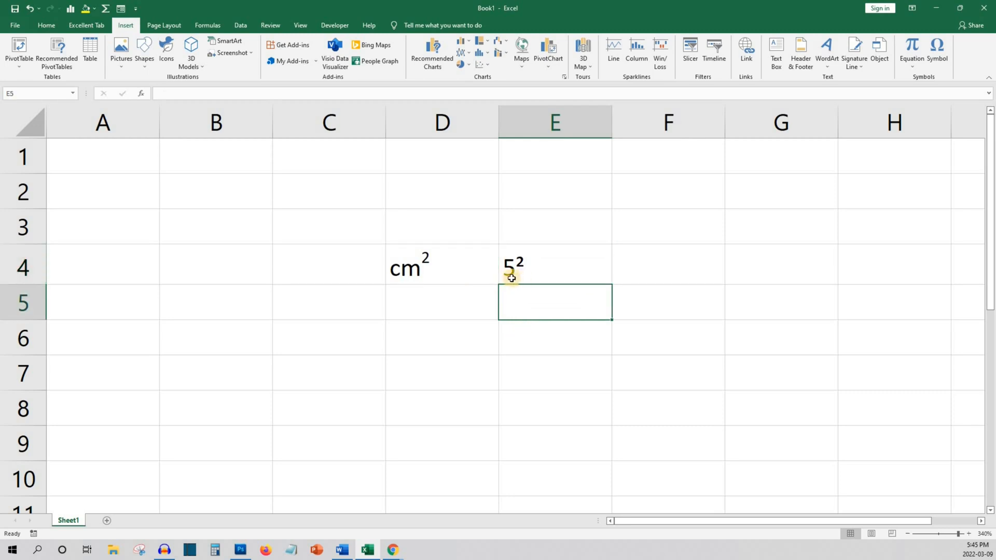
mouse_move(478, 316)
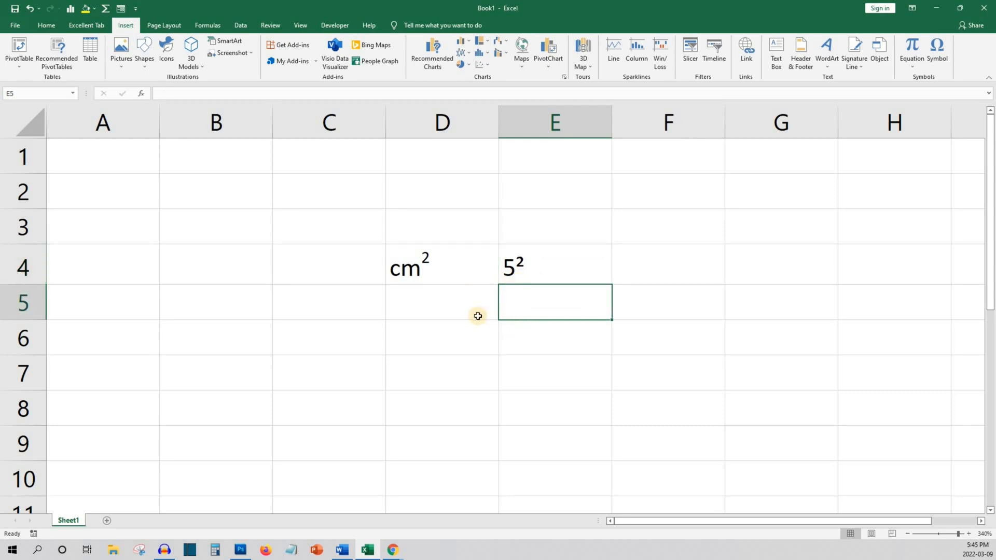